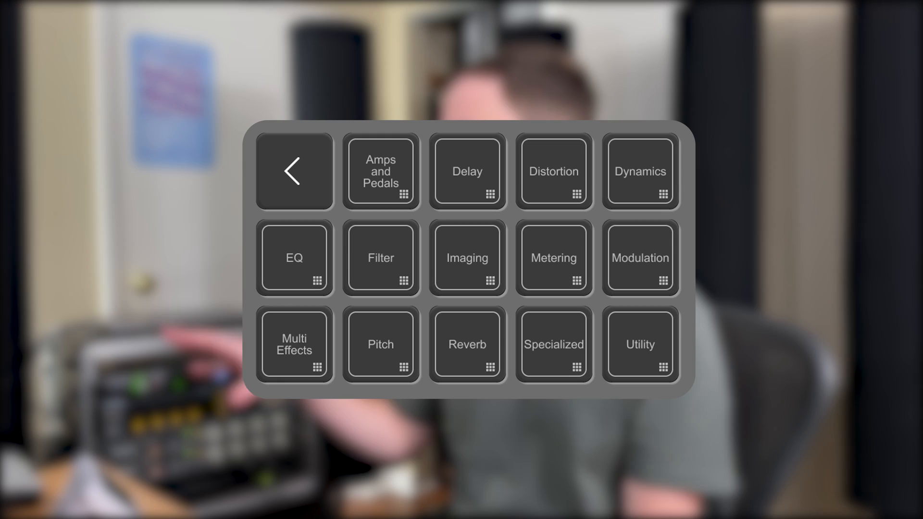
# Step: From the deck's EQ group, load Vintage Console EQ and Vintage Tube EQ onto the EGT channel
pyautogui.click(295, 257)
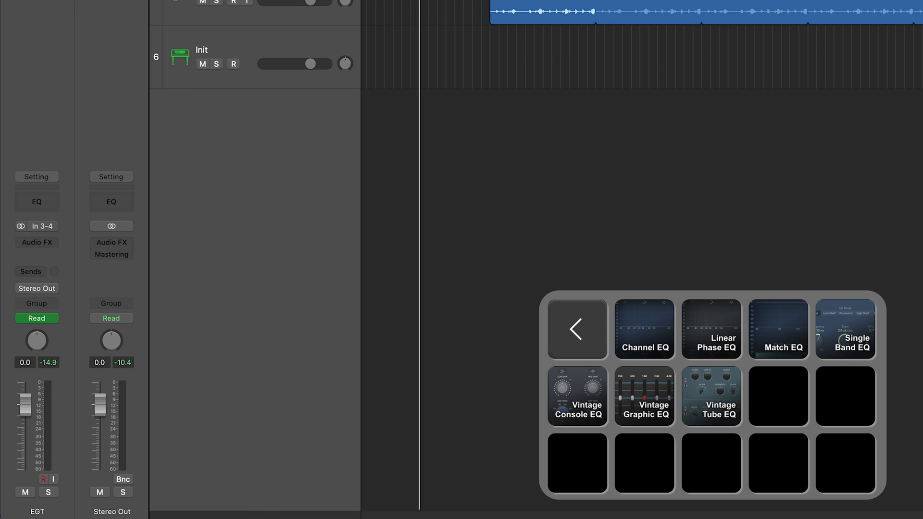
pyautogui.click(576, 396)
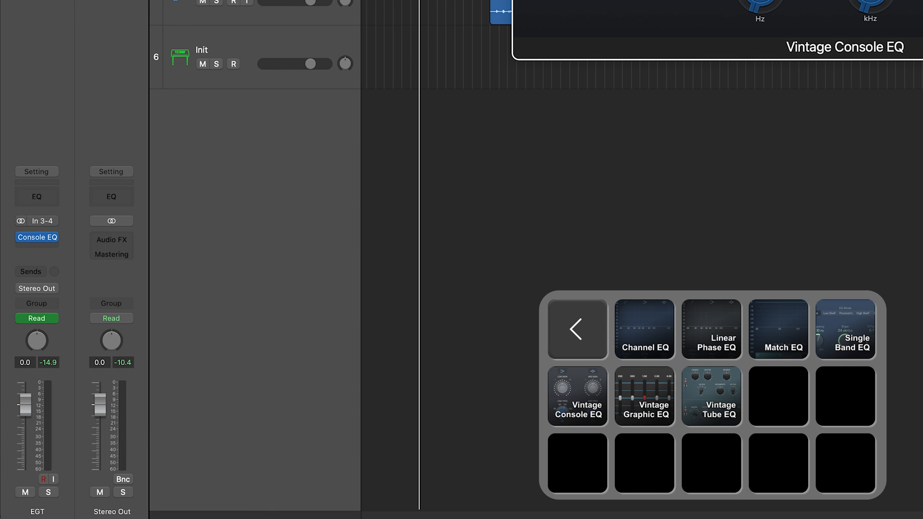
pyautogui.click(712, 396)
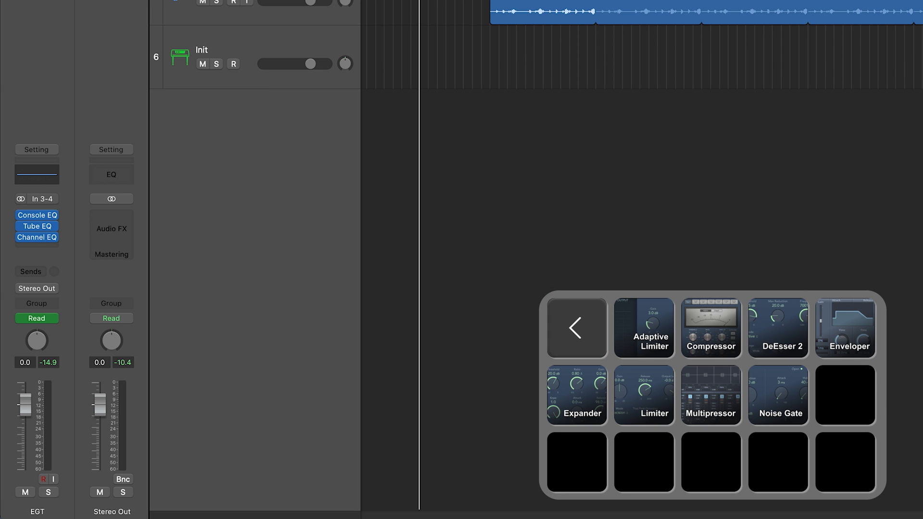
# Step: From the Dynamics group, load Compressor and DeEsser 2 onto the channel
pyautogui.click(710, 327)
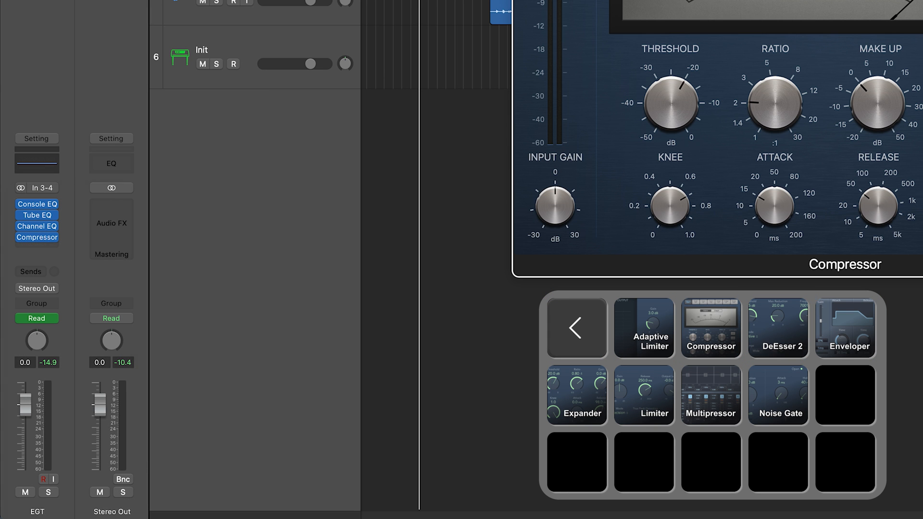
pyautogui.click(777, 328)
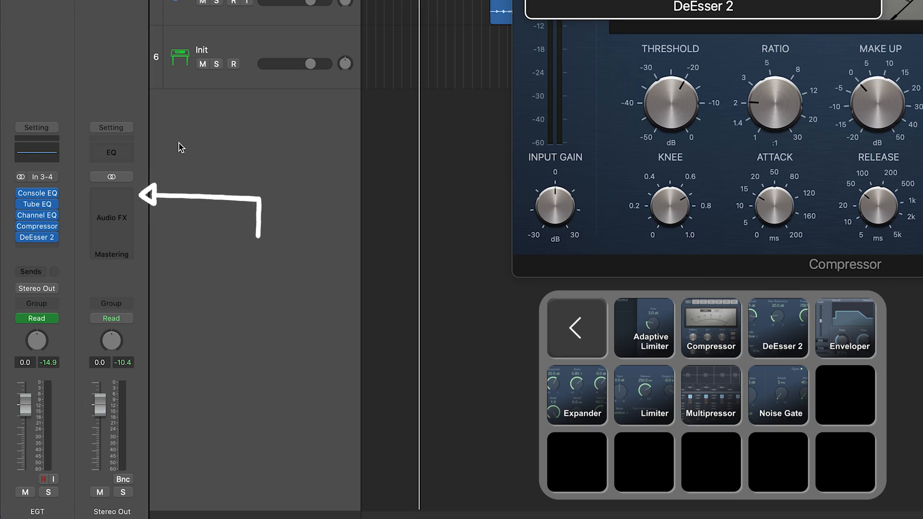
pyautogui.click(643, 328)
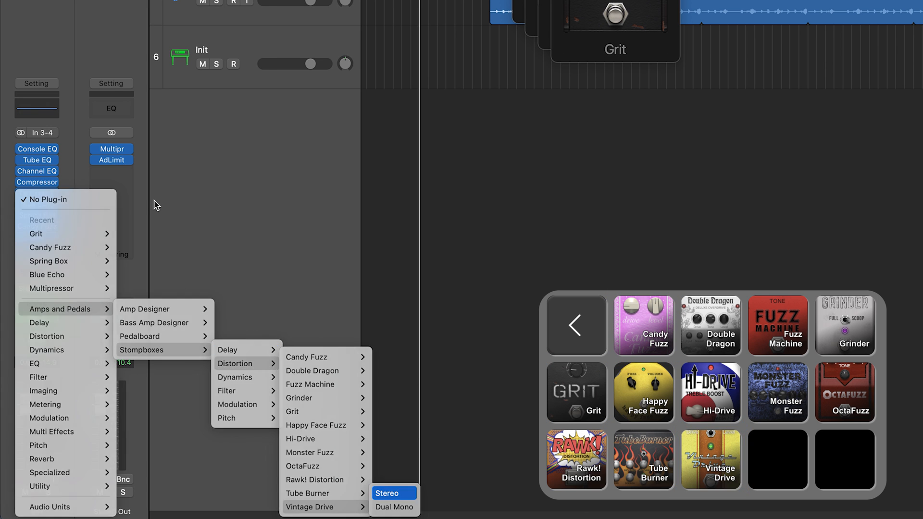
# Step: Load the Tube Burner pedal onto the channel from the Amps and Pedals group
pyautogui.click(386, 493)
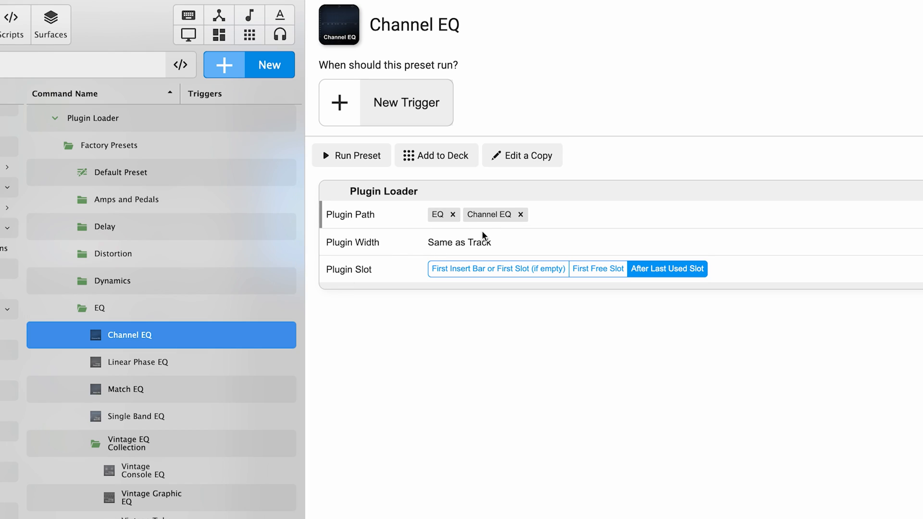
# Step: View the Linear Phase EQ and Match EQ factory presets of the Plugin Loader
pyautogui.click(139, 363)
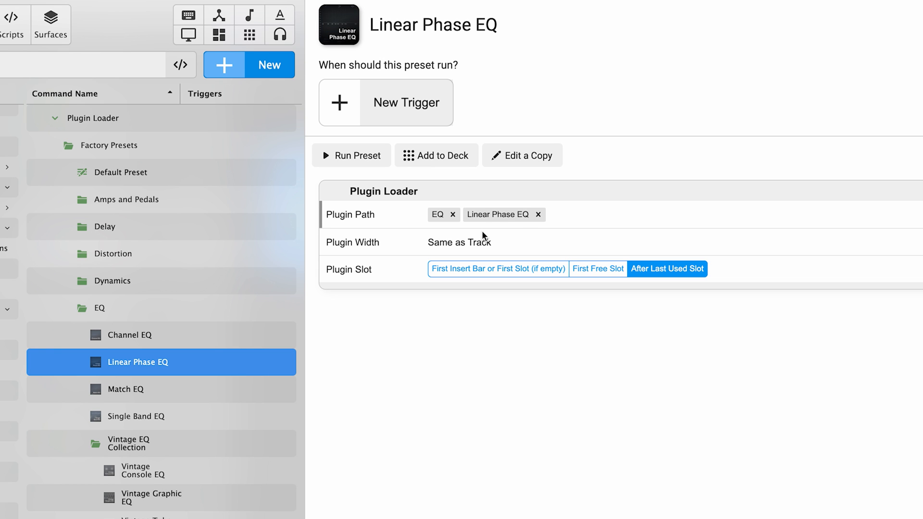
pyautogui.click(125, 390)
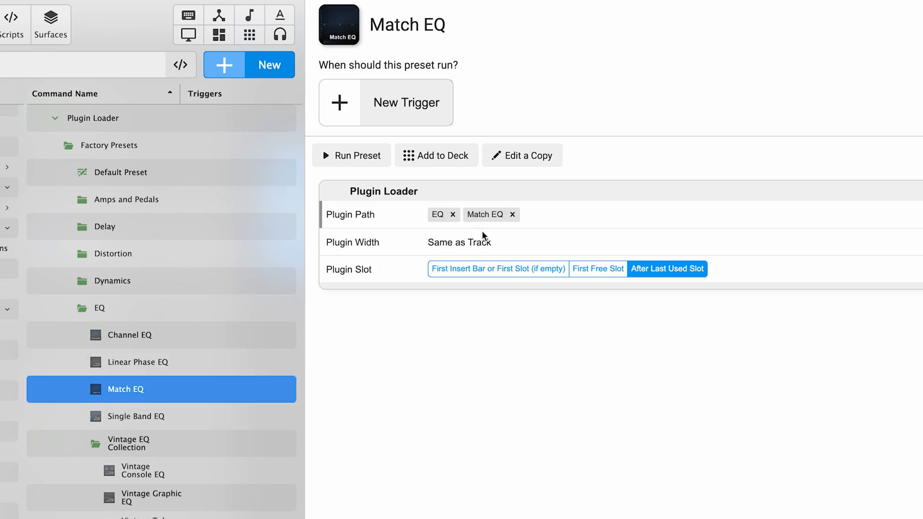
pyautogui.moveTo(459, 361)
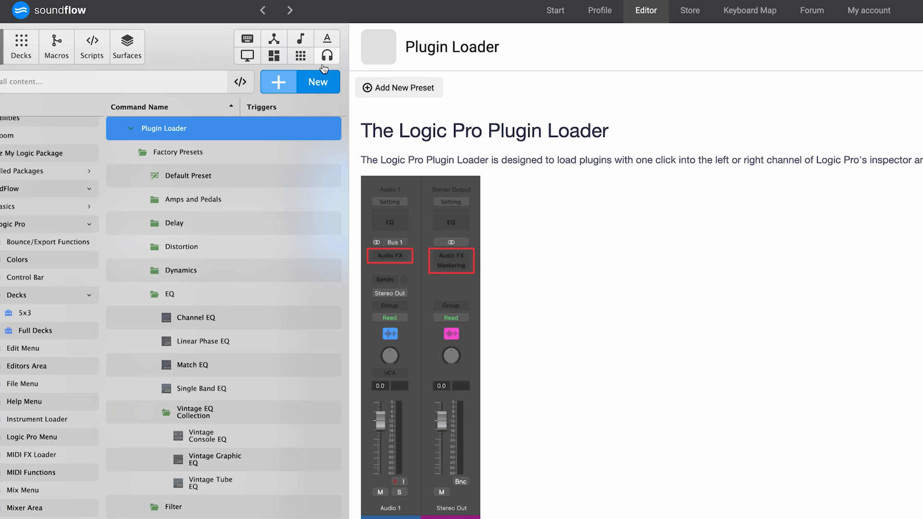
pyautogui.moveTo(316, 87)
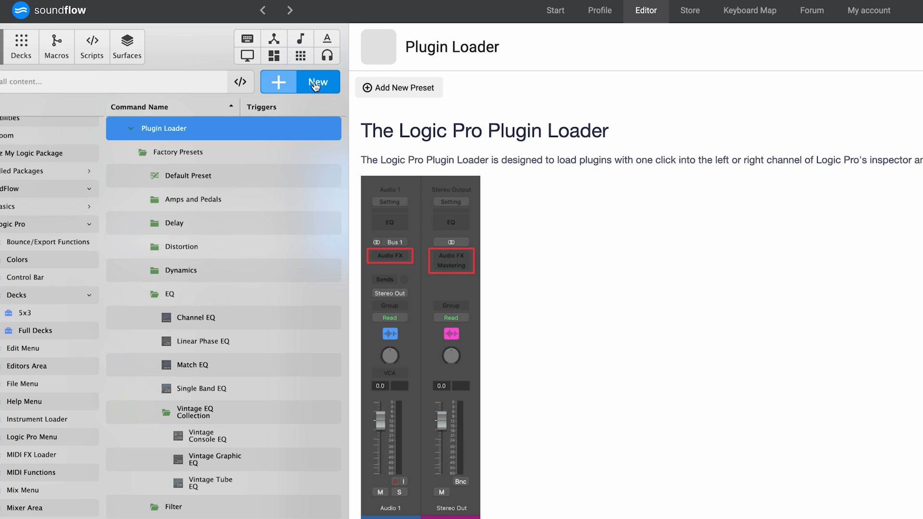
# Step: Create a new Plugin Loader preset named UAD LA-2A under My Presets
pyautogui.click(317, 81)
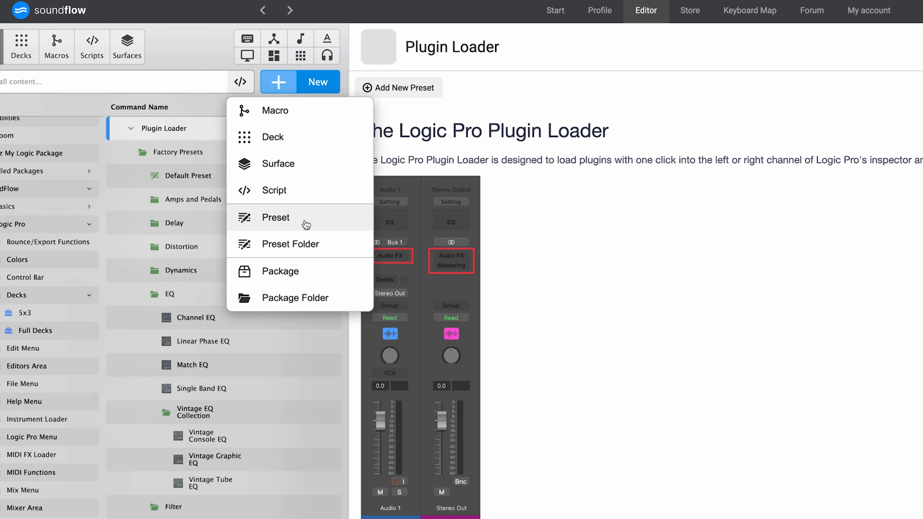
pyautogui.click(276, 218)
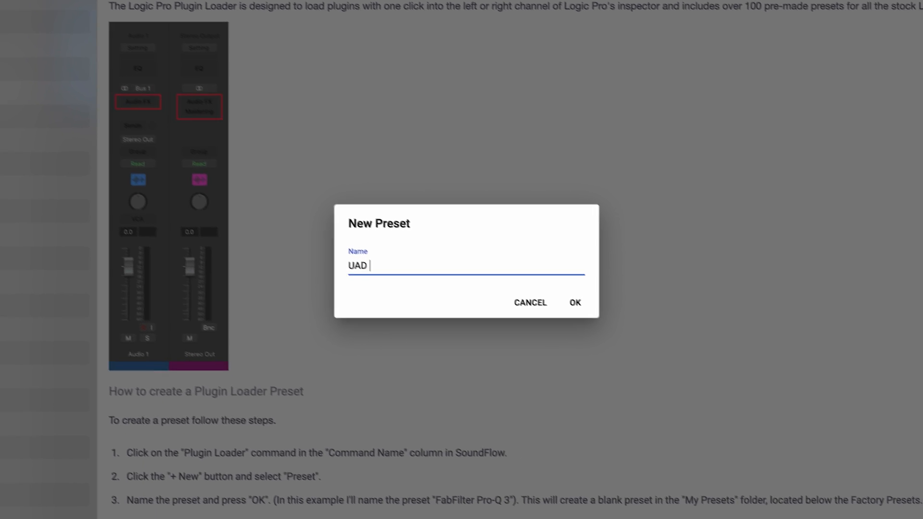
pyautogui.write('LA-2A')
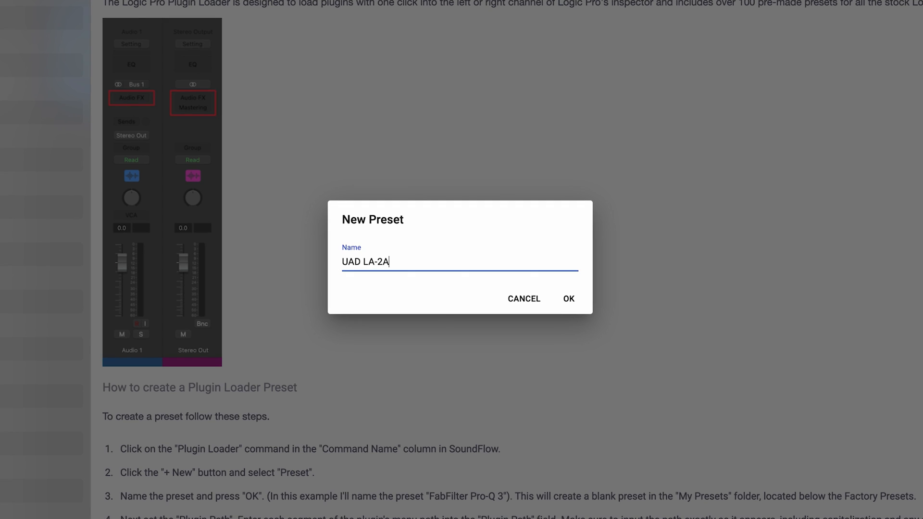
pyautogui.click(568, 298)
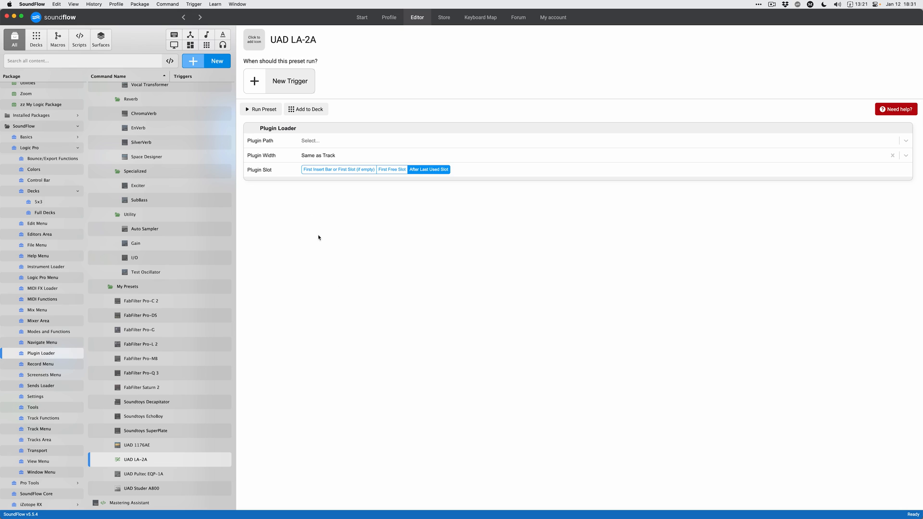
# Step: Set the plugin path to Audio Units › Universal Audio › UAD Teletronix LA-2A Gray, keeping Same as Track width
pyautogui.write('Audio')
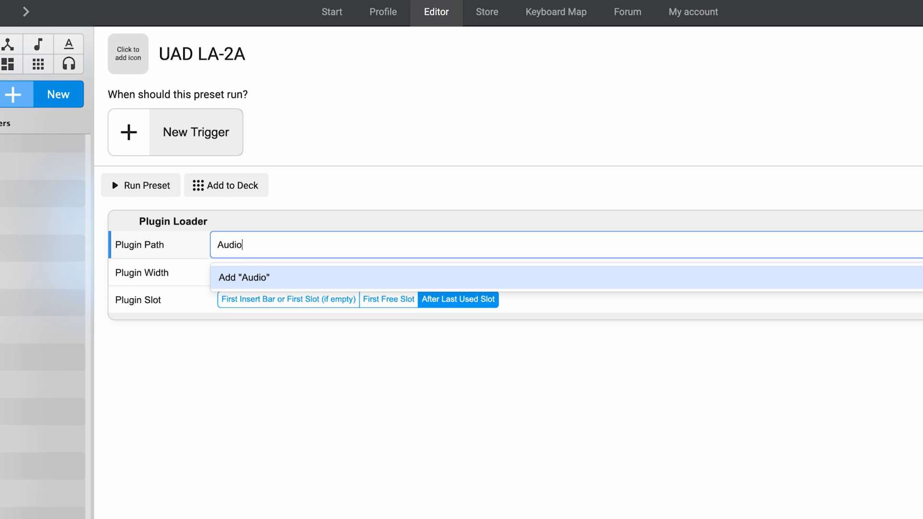
pyautogui.click(243, 277)
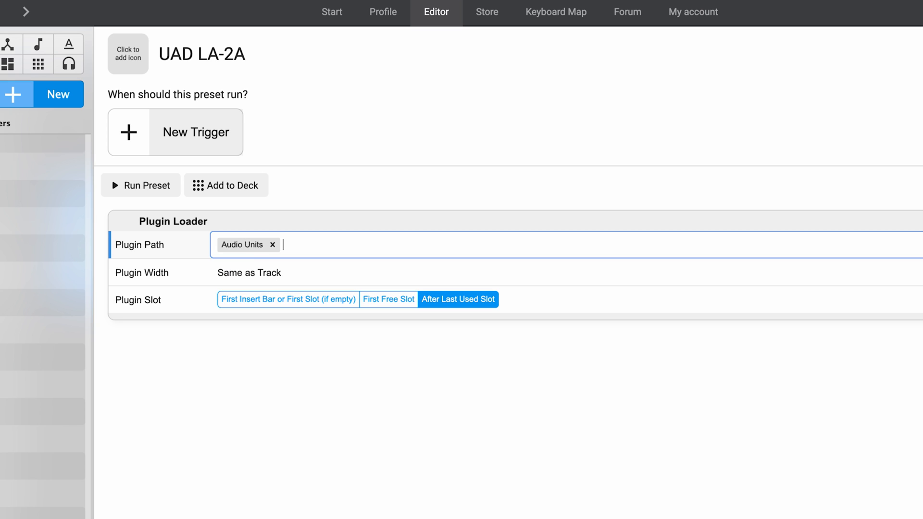
pyautogui.write('Un')
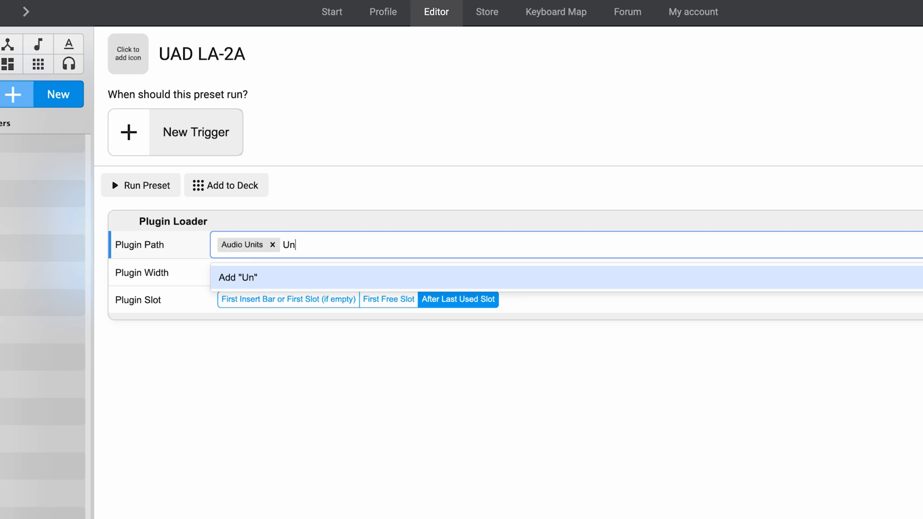
pyautogui.click(237, 277)
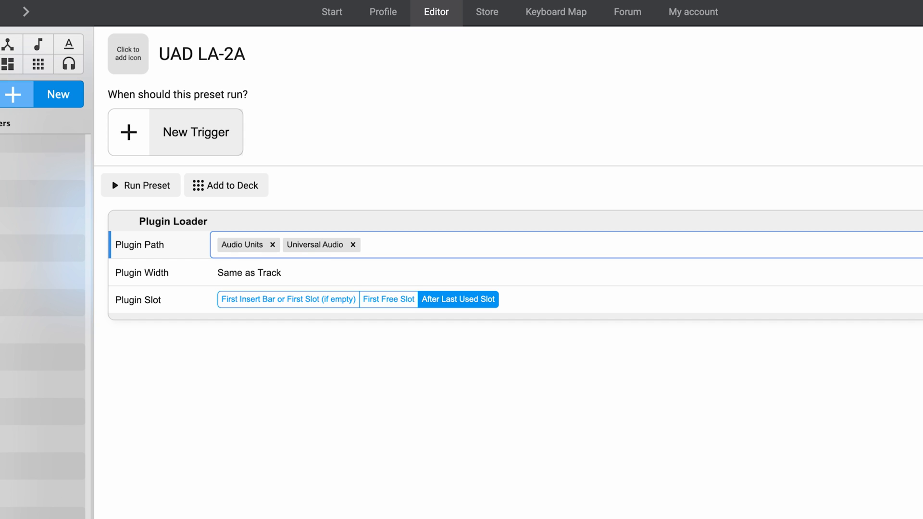
pyautogui.write('UAD Teletronix')
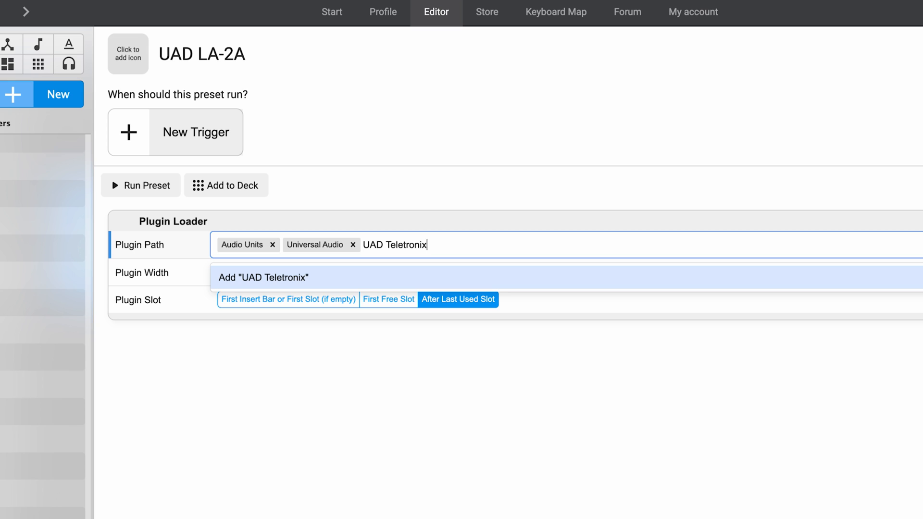
pyautogui.write('LA-2A Gray')
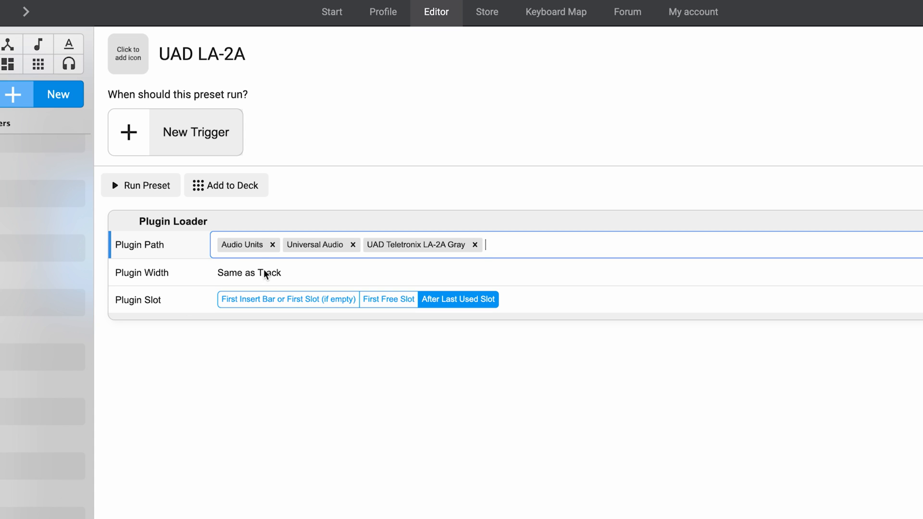
pyautogui.click(248, 272)
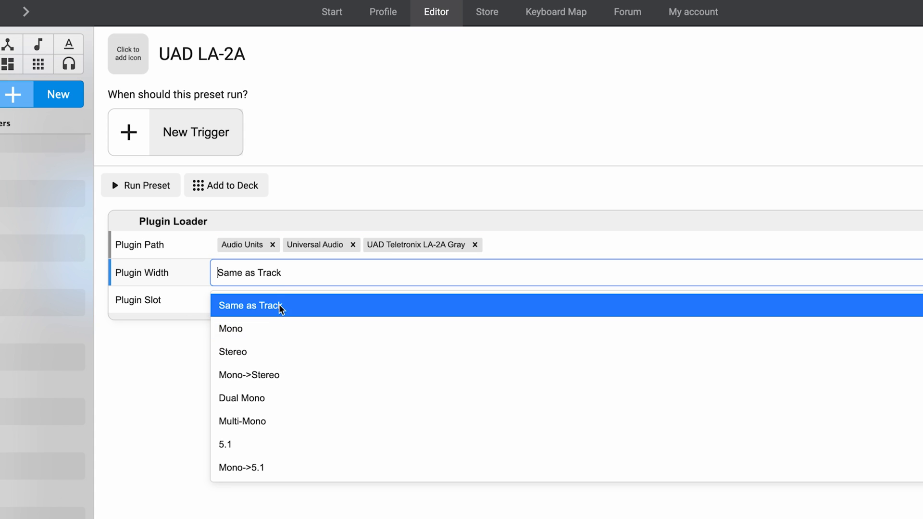
pyautogui.moveTo(255, 381)
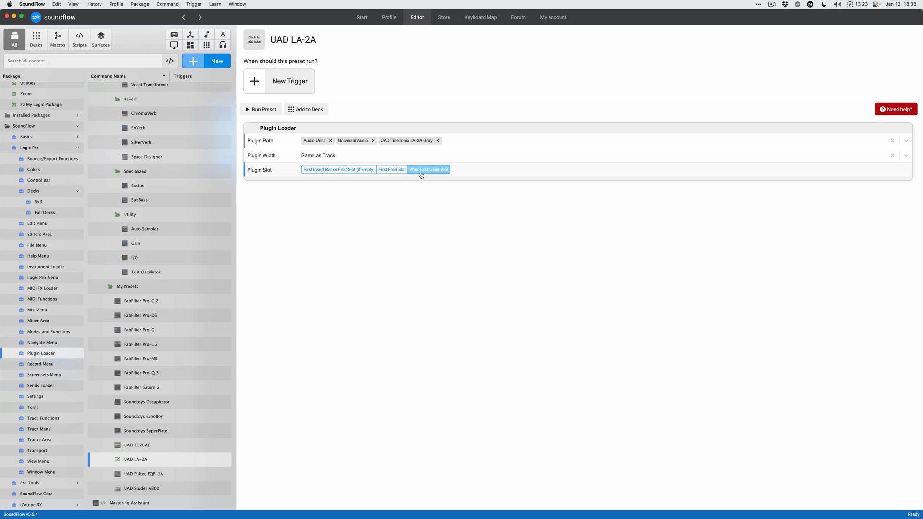
pyautogui.moveTo(264, 109)
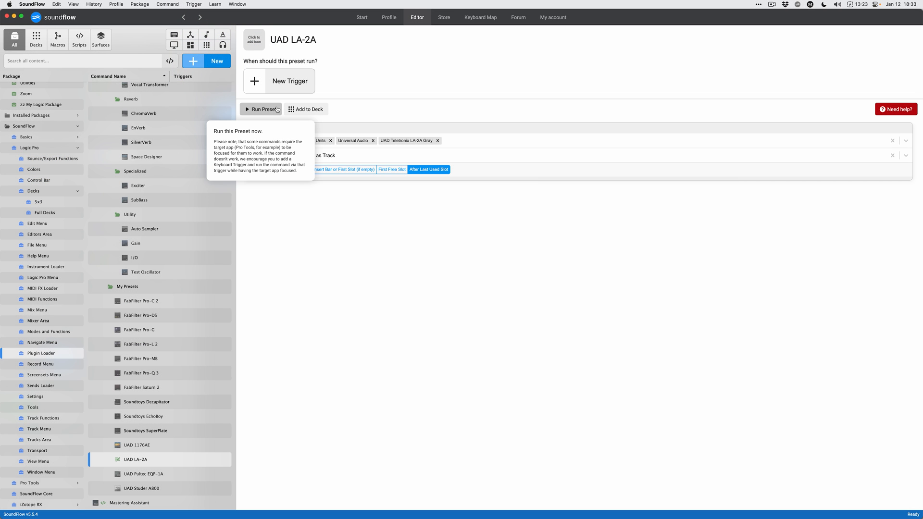
# Step: Test-run the UAD LA-2A preset from SoundFlow
pyautogui.click(262, 108)
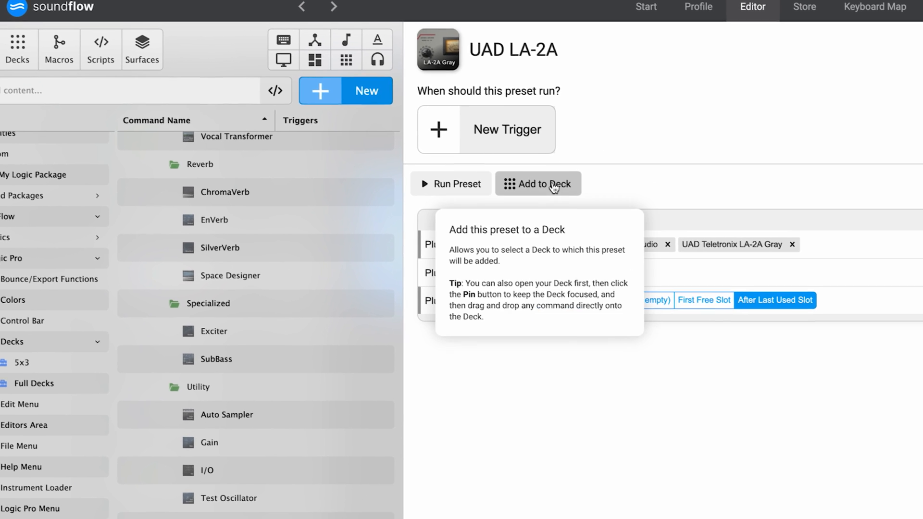
# Step: Add the UAD LA-2A preset to the favorites deck
pyautogui.click(538, 184)
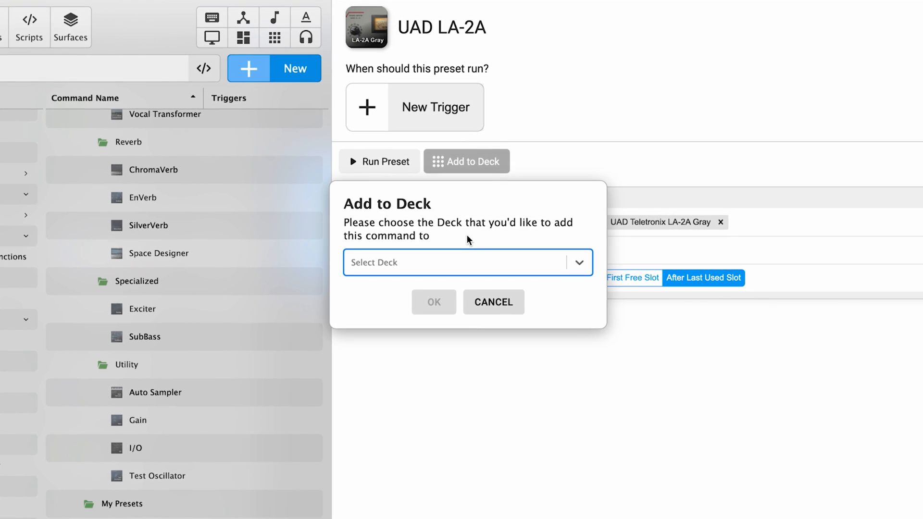
pyautogui.write('favo')
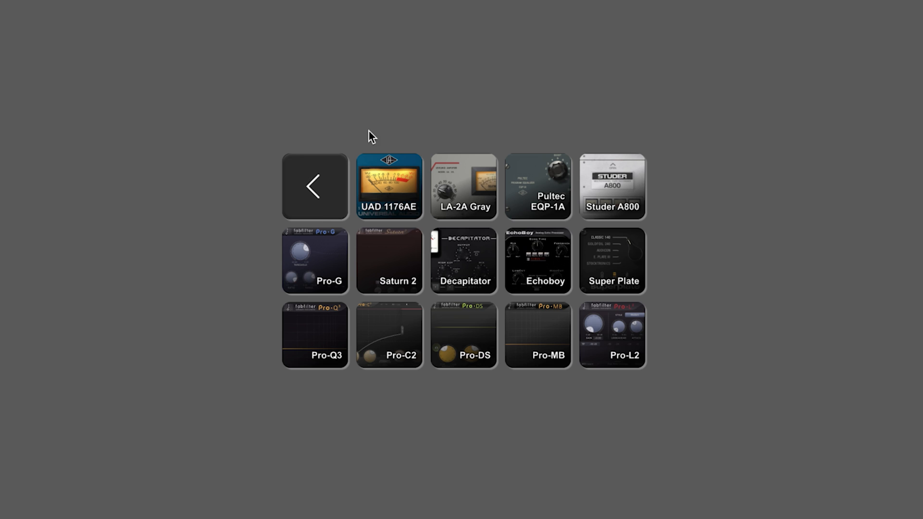
pyautogui.moveTo(328, 214)
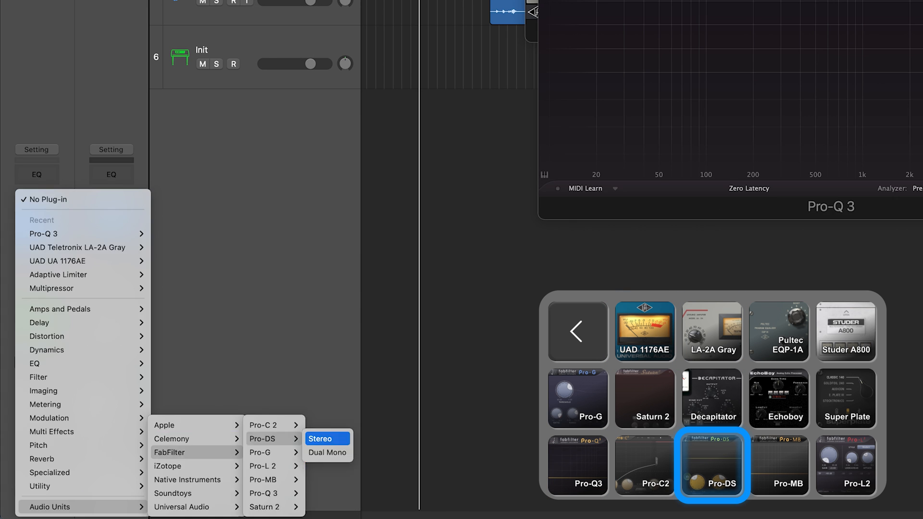
# Step: Load FabFilter Pro-DS onto the EGT channel from the favorites deck
pyautogui.click(320, 439)
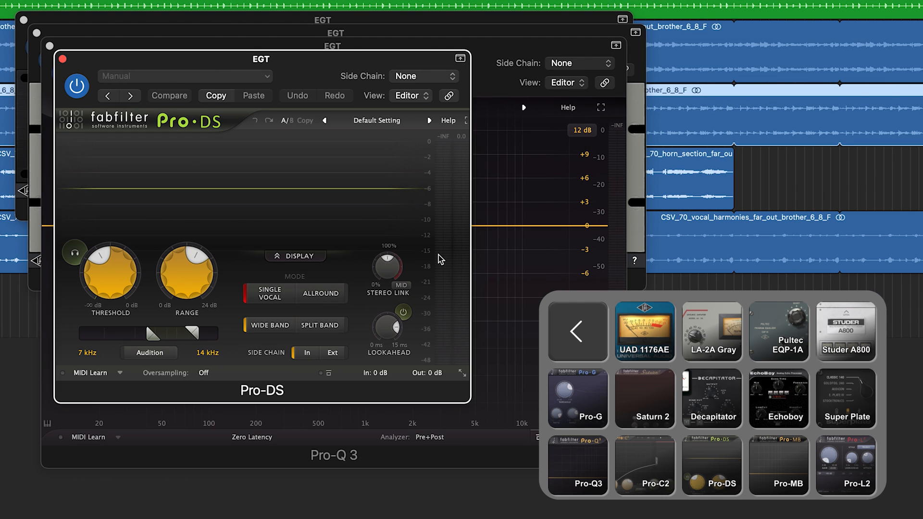